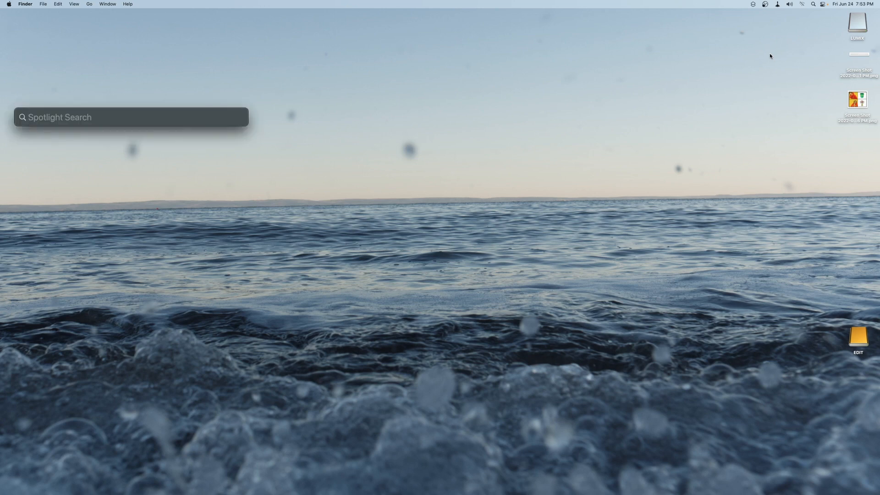
Launch Notes via Spotlight and show its File menu commands.
type("notes.app")
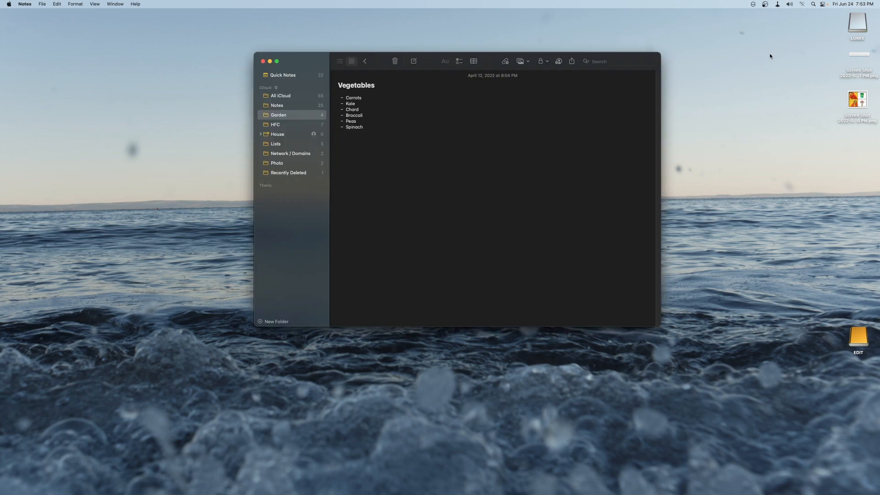
mouse_move(244, 2)
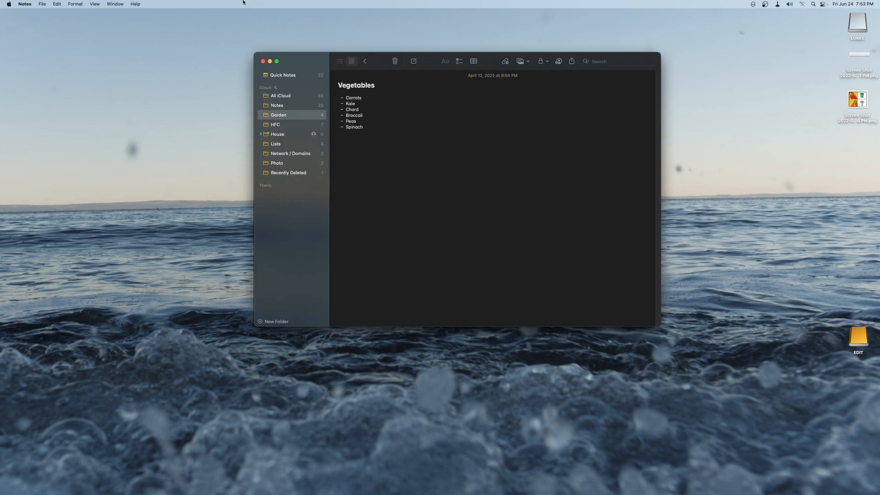
left_click(42, 4)
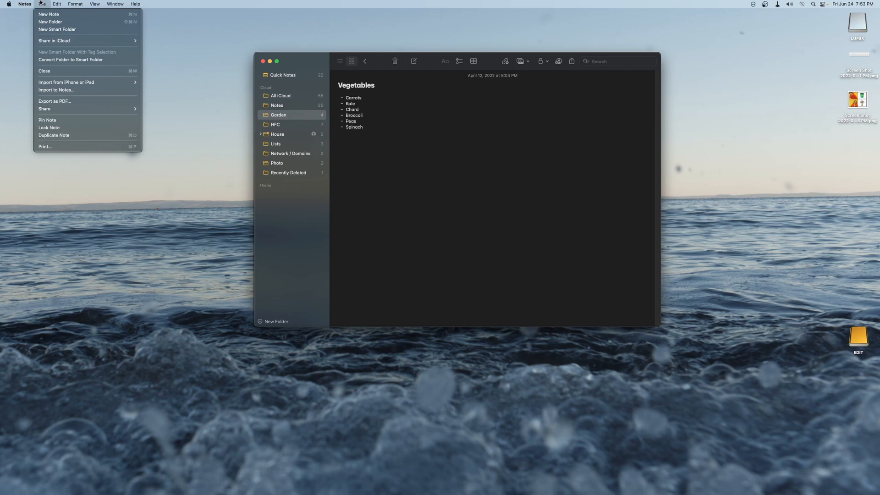
mouse_move(64, 42)
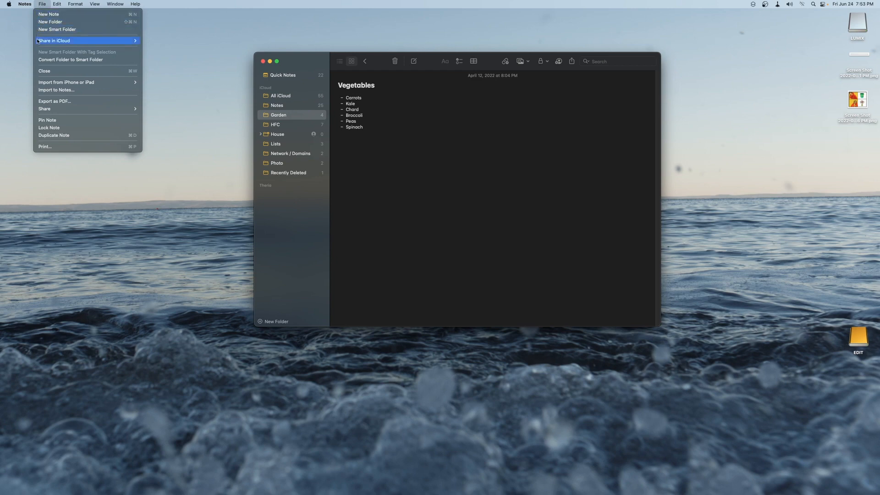
mouse_move(46, 101)
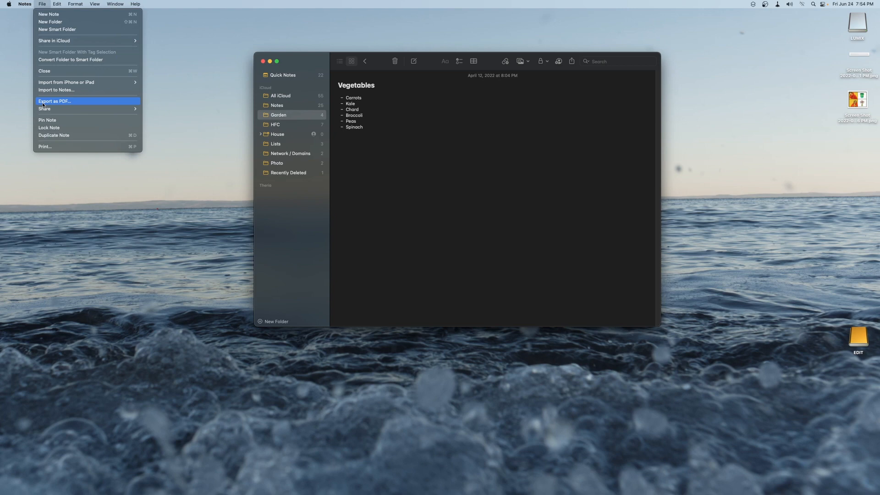
mouse_move(84, 105)
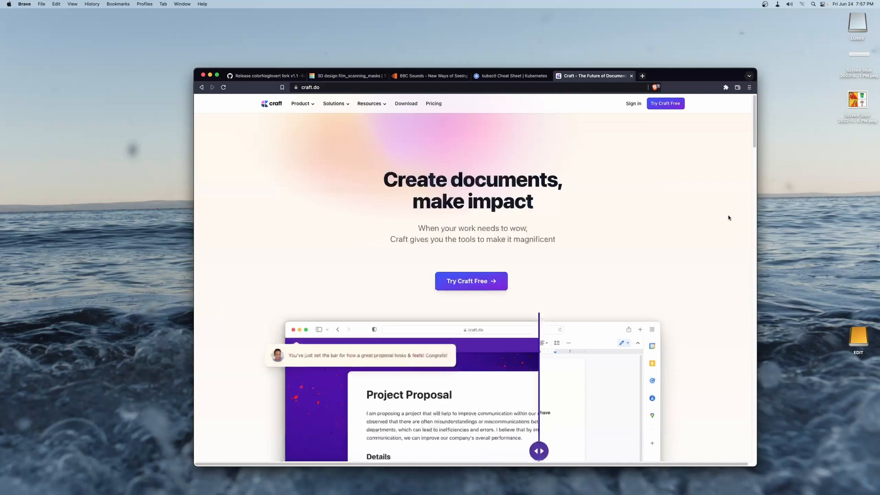
Scroll the craft.do page down to the Starter, Personal Pro, Business and Enterprise plan cards.
scroll("down", 3)
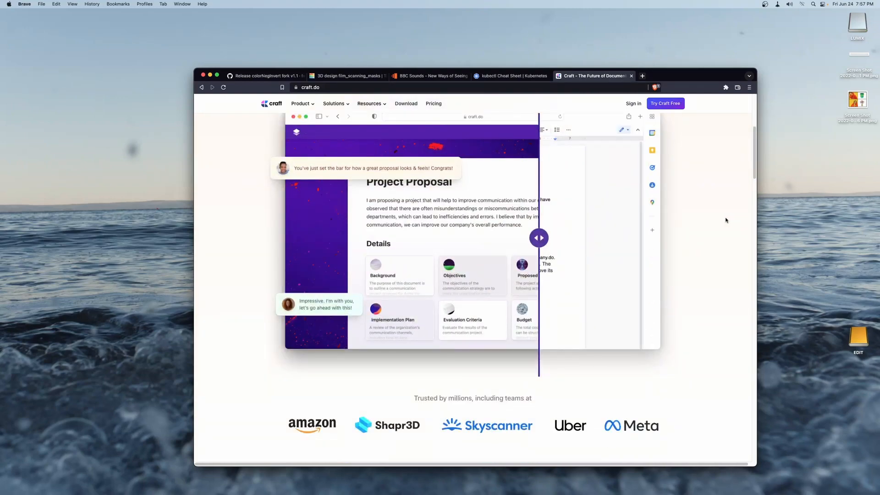
scroll("down", 3)
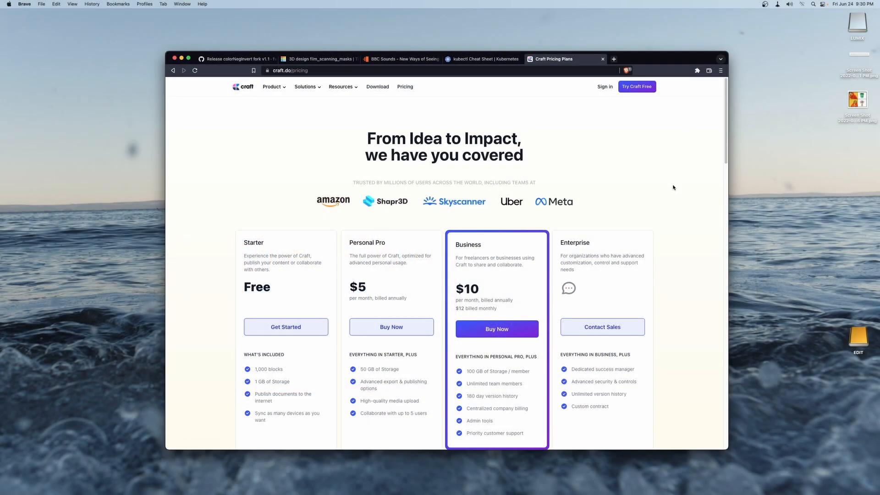
scroll("down", 3)
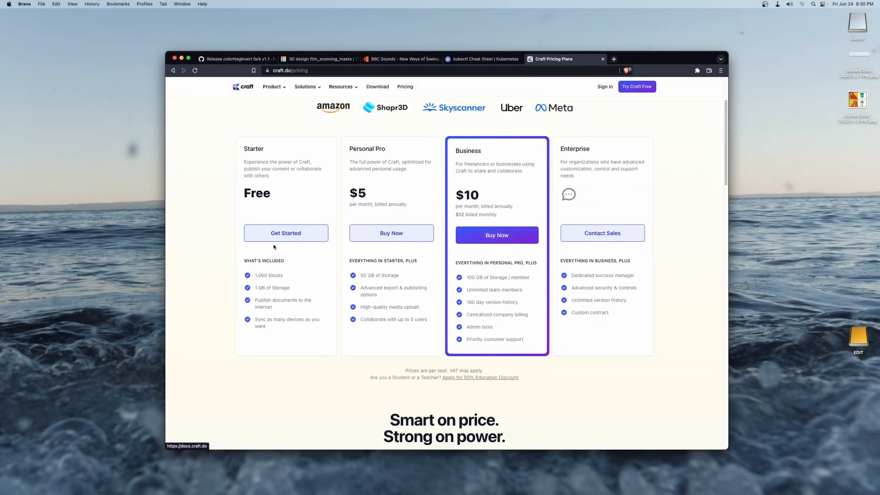
mouse_move(260, 328)
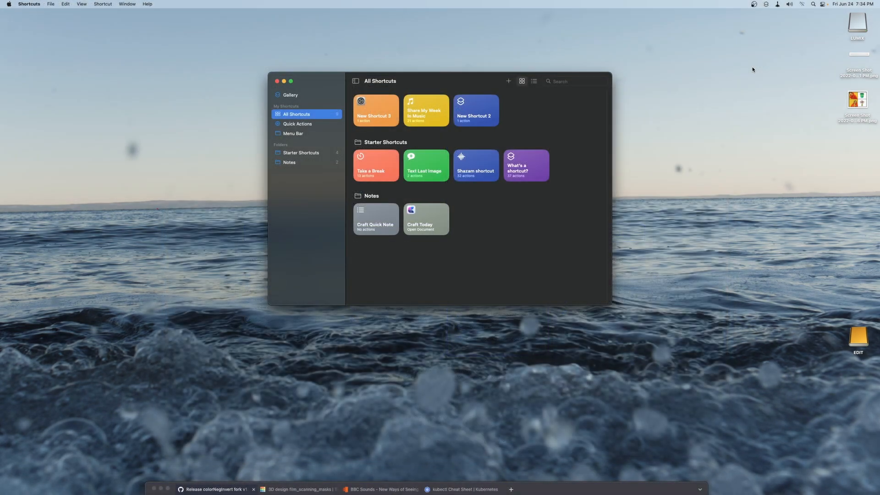
mouse_move(396, 231)
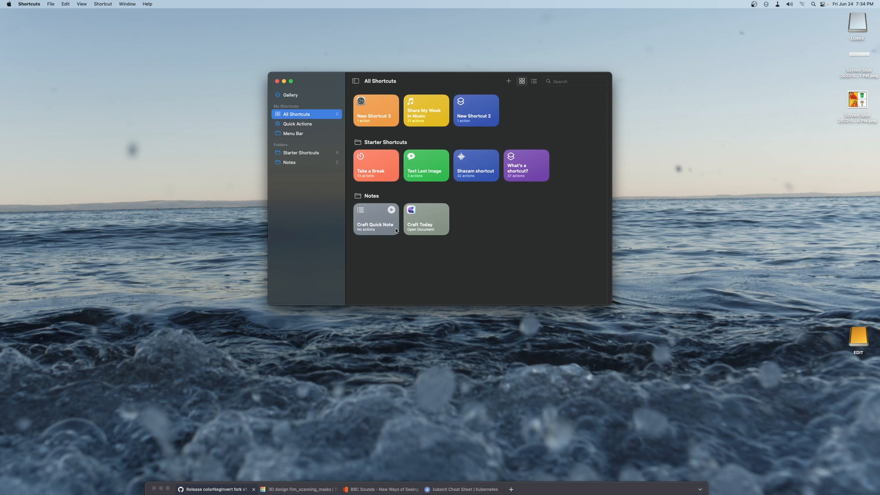
Edit the Craft Quick Note shortcut and search its actions for 'craft'.
right_click(376, 218)
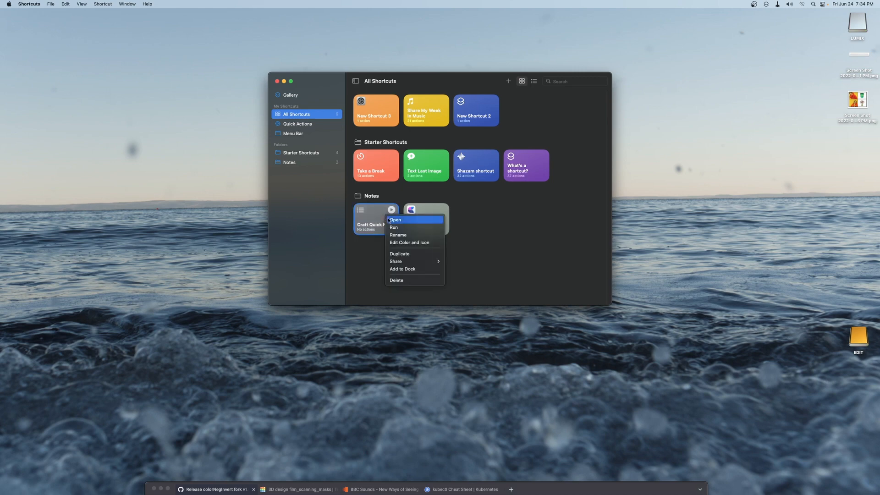
left_click(396, 220)
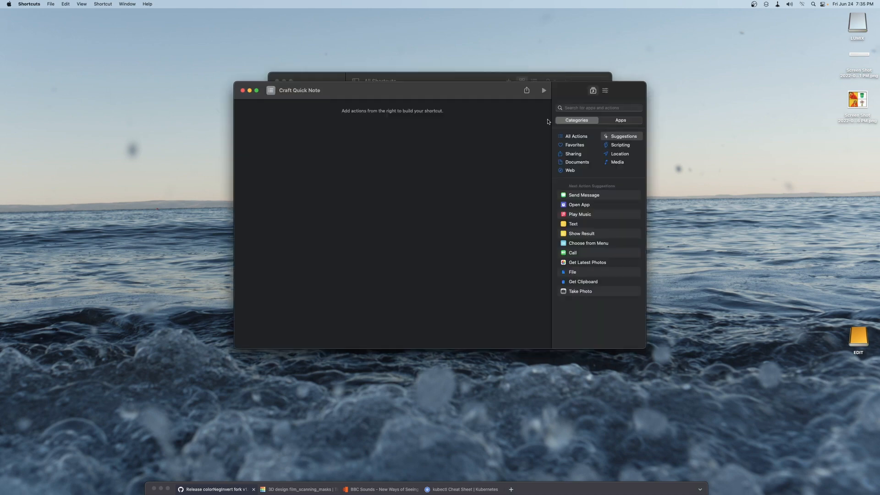
left_click(599, 108)
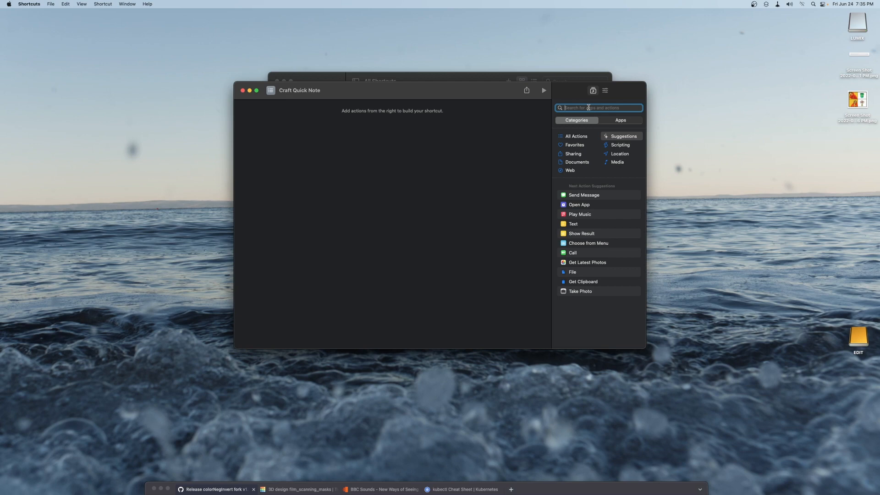
type("c")
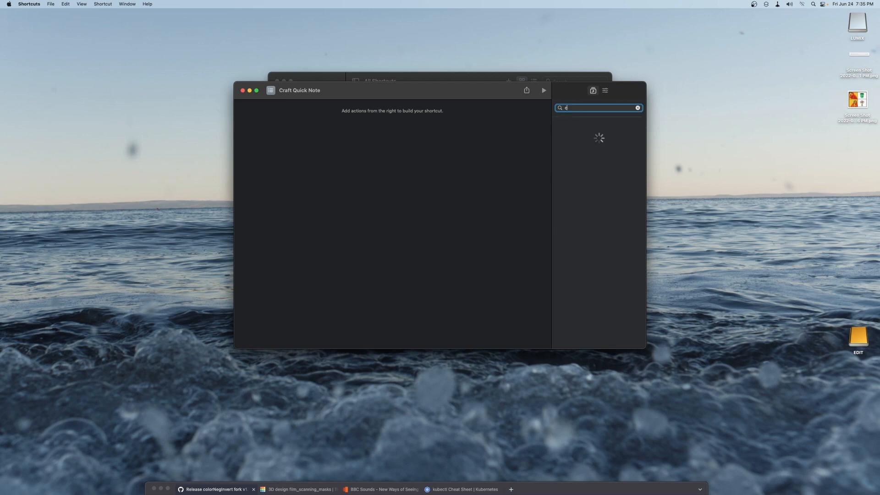
type("raft")
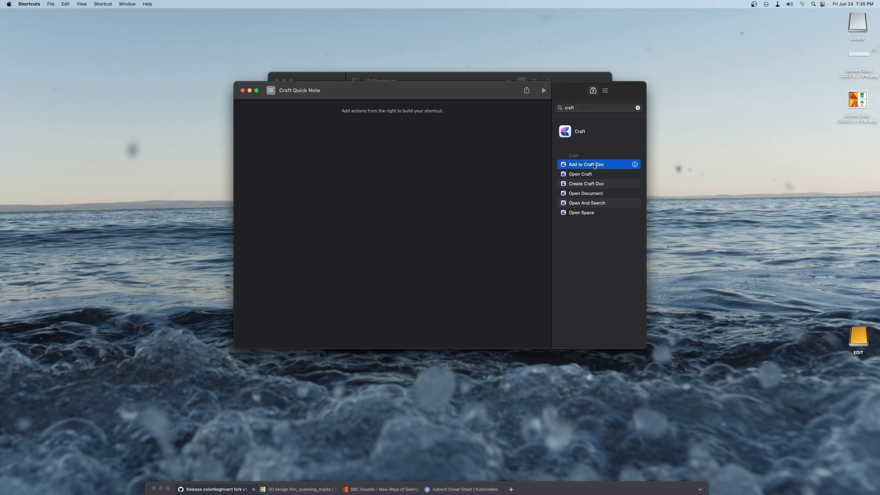
Add an Add to Craft Doc action sending Clipboard to Today in My Private Space.
double_click(586, 164)
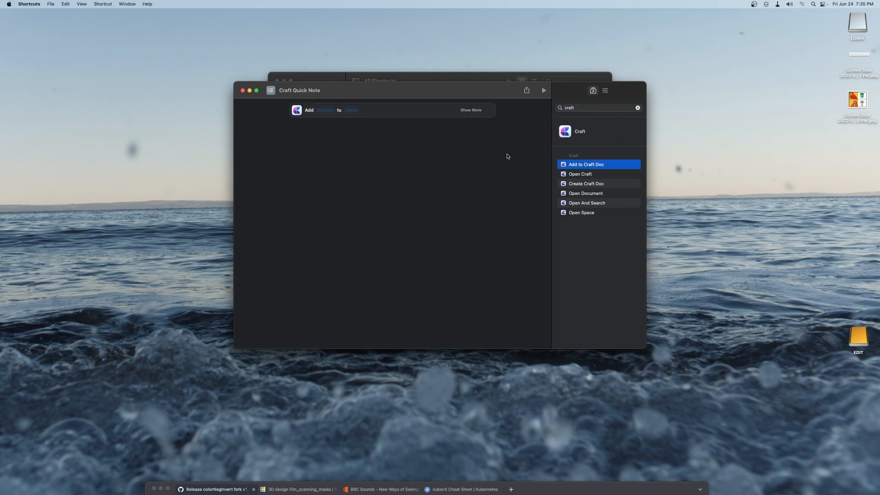
left_click(324, 110)
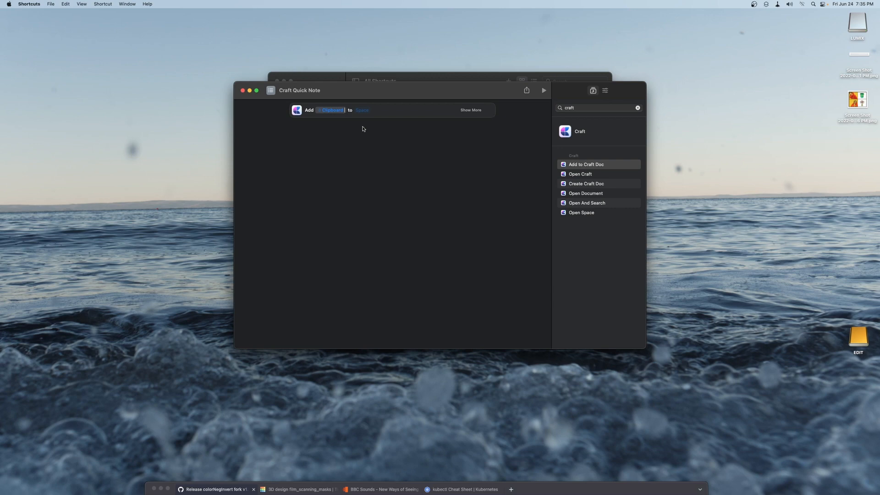
left_click(361, 110)
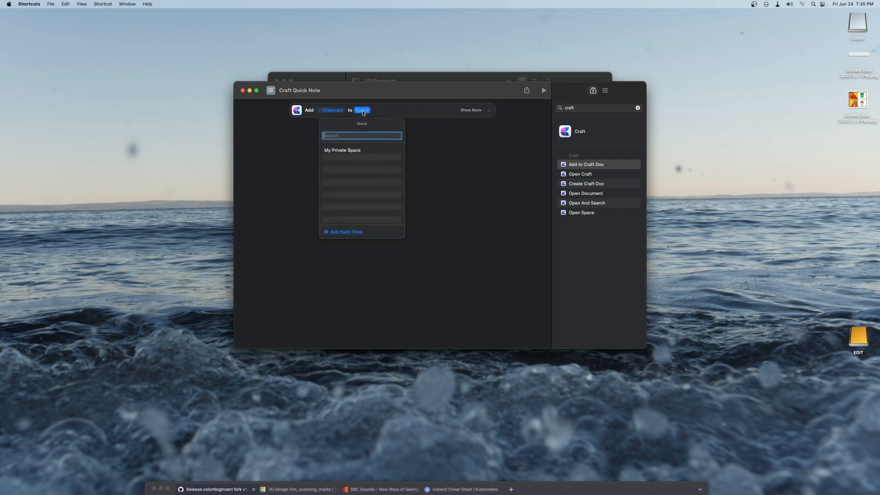
left_click(342, 151)
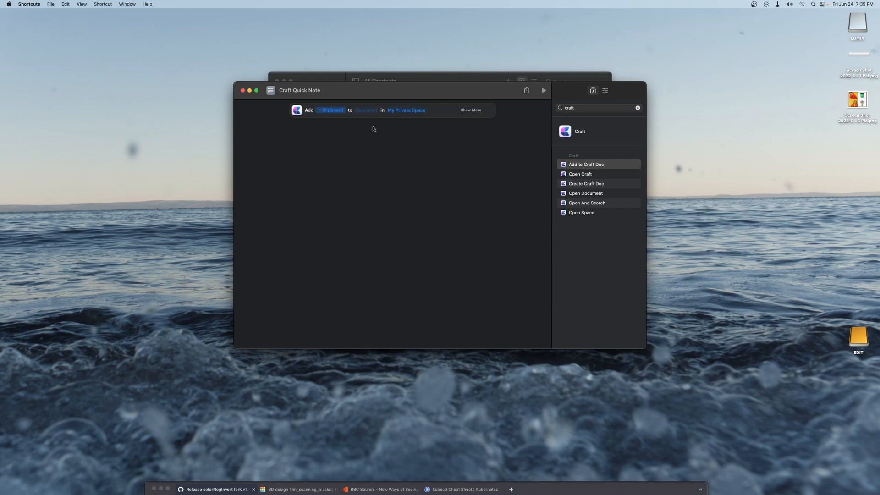
left_click(366, 110)
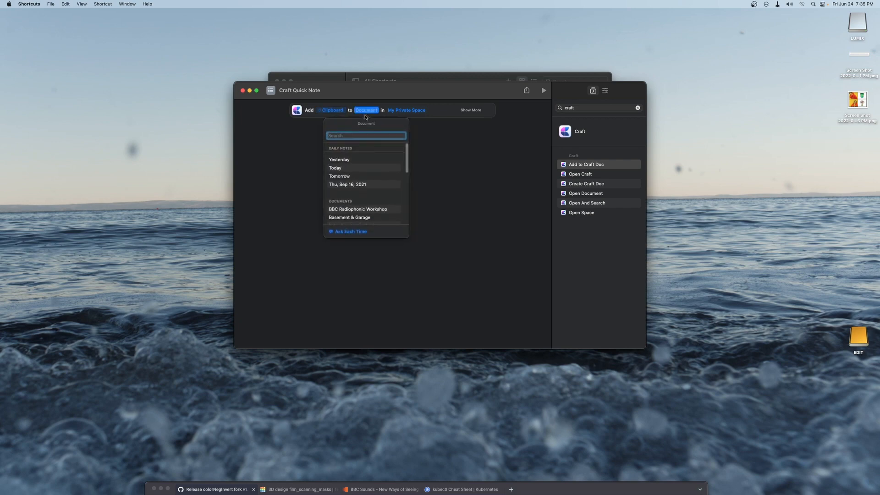
left_click(336, 168)
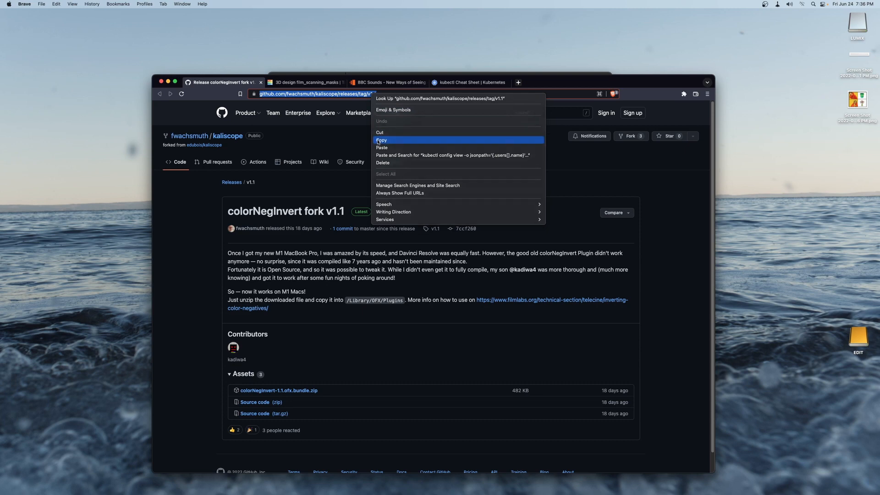
Copy the colorNegInvert v1.1 release page address from Brave's address bar.
left_click(382, 140)
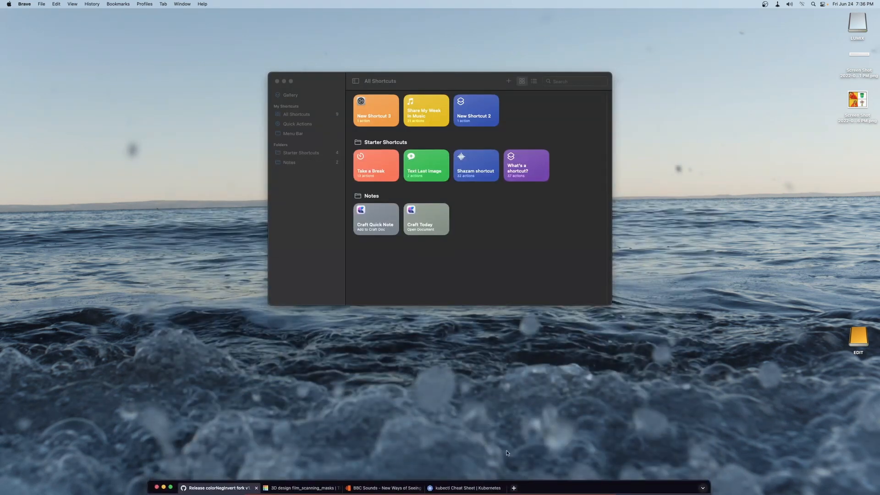
mouse_move(446, 337)
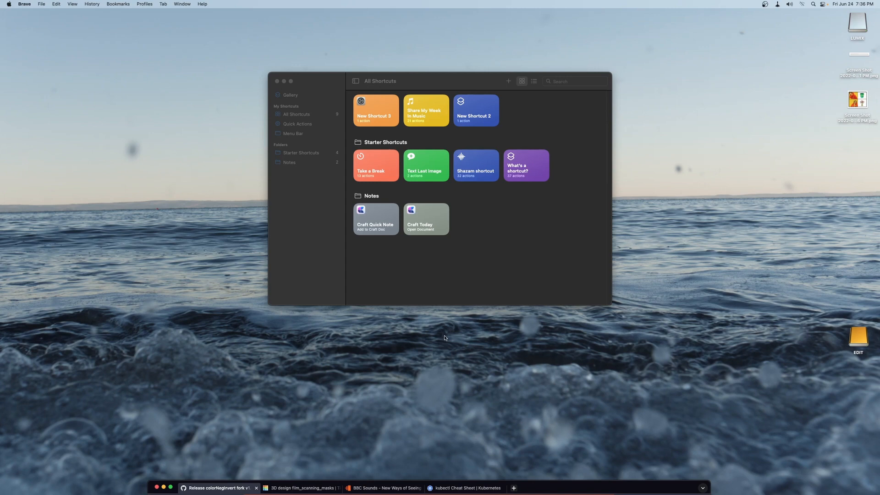
mouse_move(391, 211)
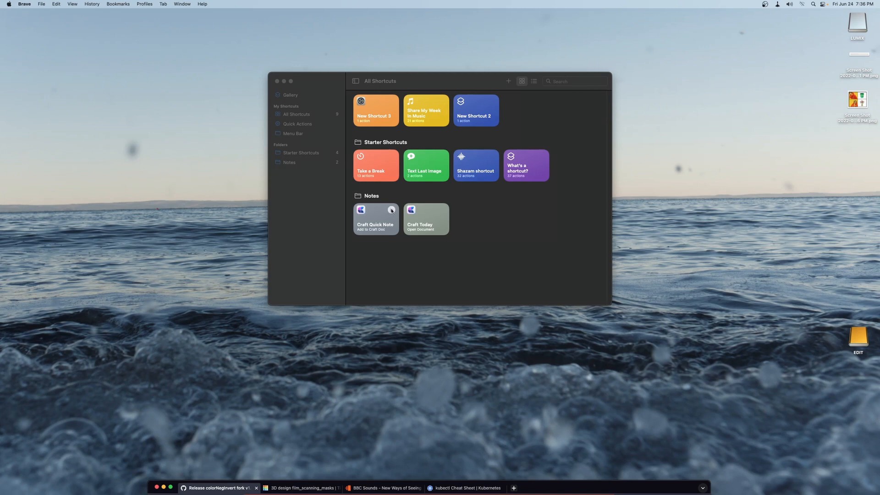
Run Craft Quick Note to drop the copied link into the Jun 24 daily note.
left_click(376, 218)
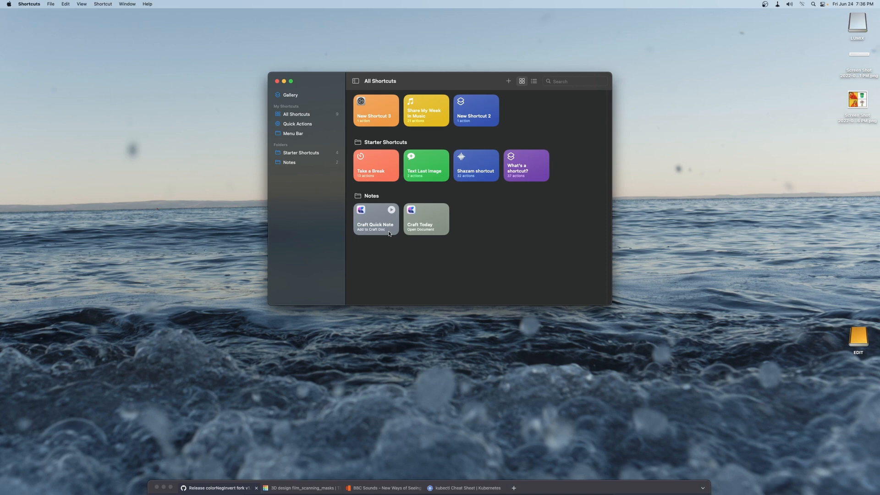
mouse_move(392, 210)
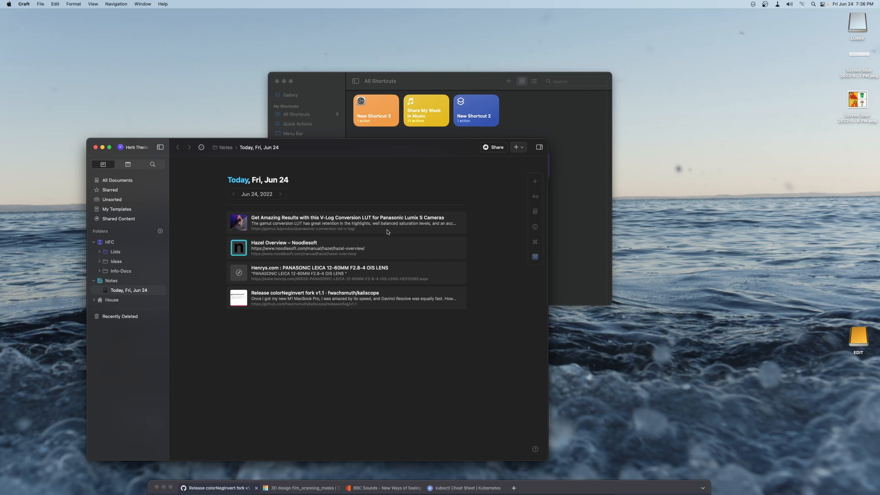
mouse_move(440, 247)
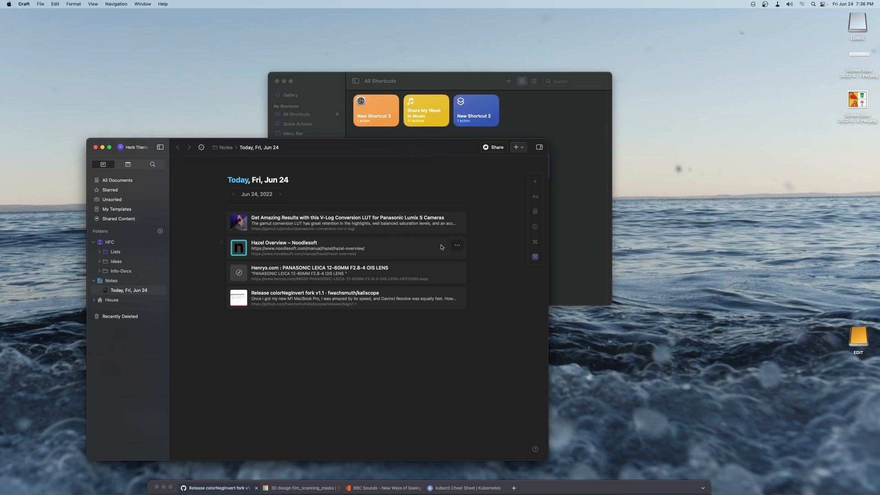
mouse_move(453, 251)
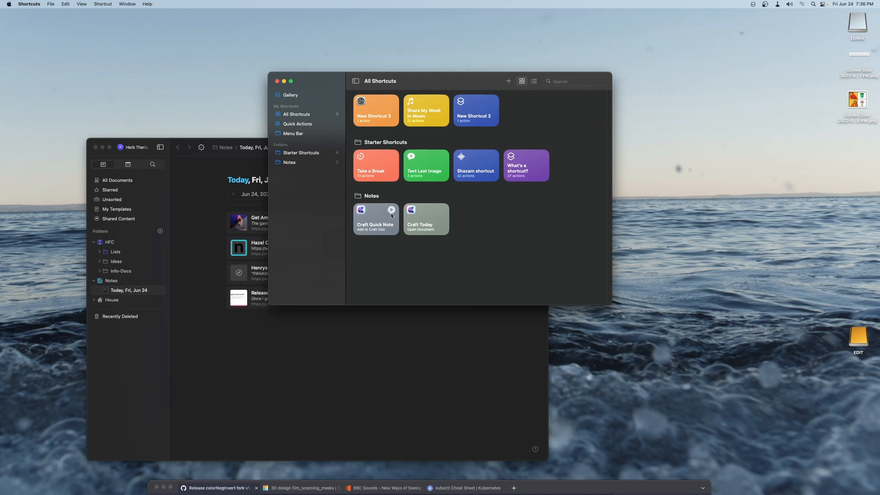
Show the Craft Quick Note tile's options to add it to the Dock.
right_click(376, 218)
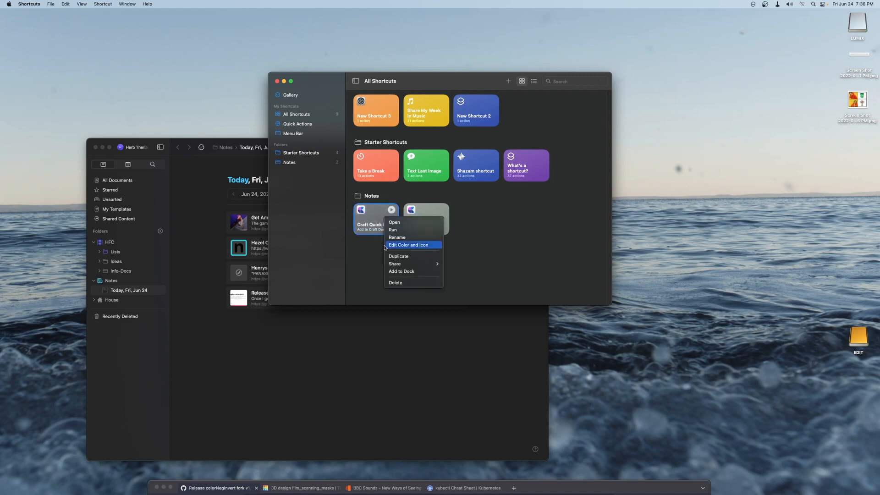
mouse_move(401, 271)
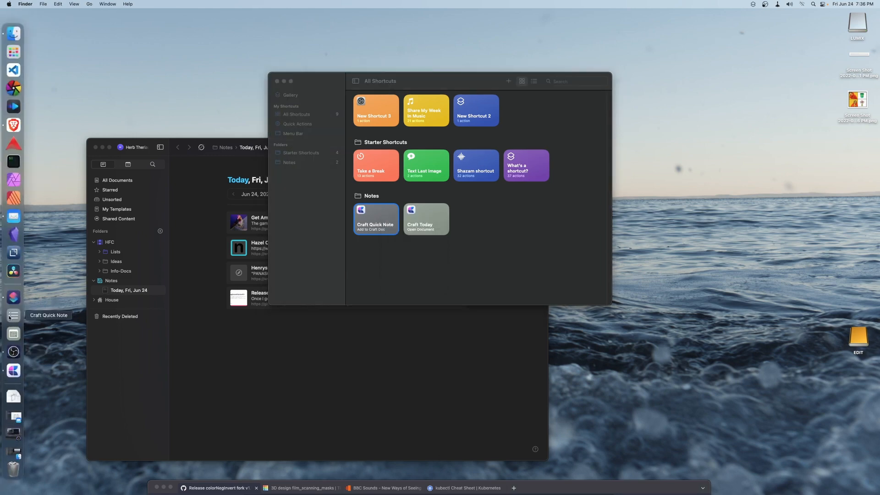
mouse_move(55, 317)
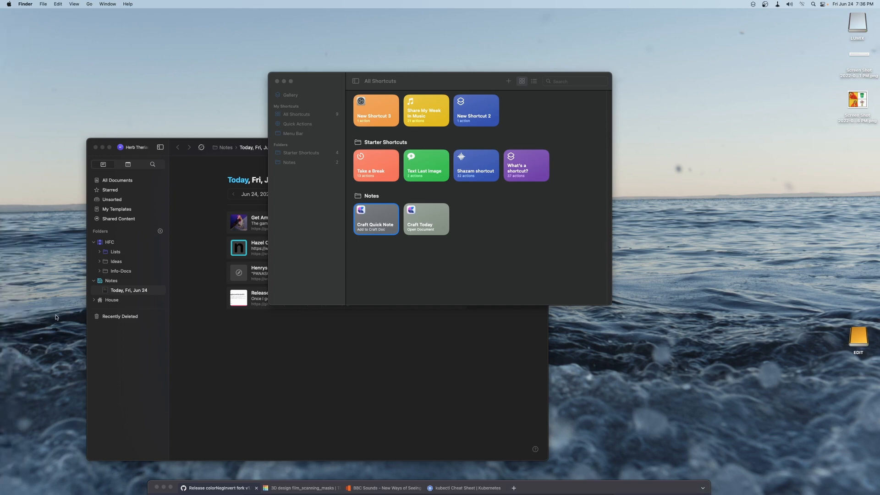
mouse_move(398, 253)
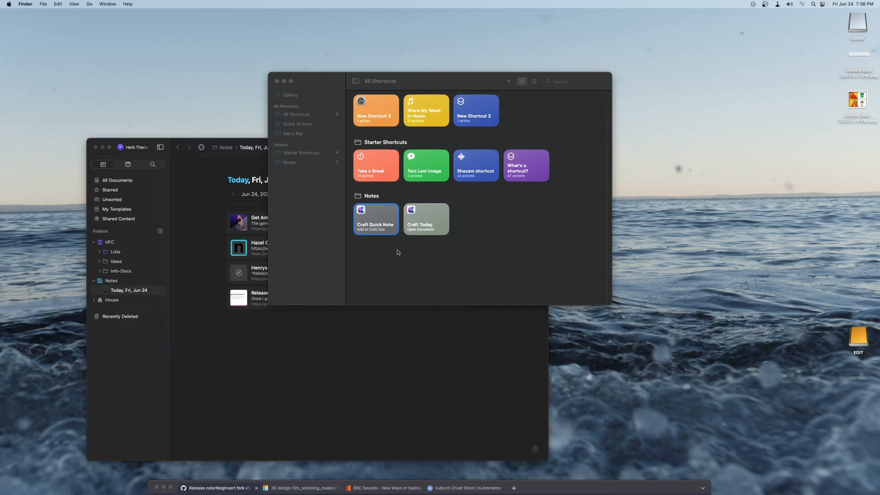
Edit the Craft Today shortcut, revealing its Open Today in My Private Space action.
right_click(427, 217)
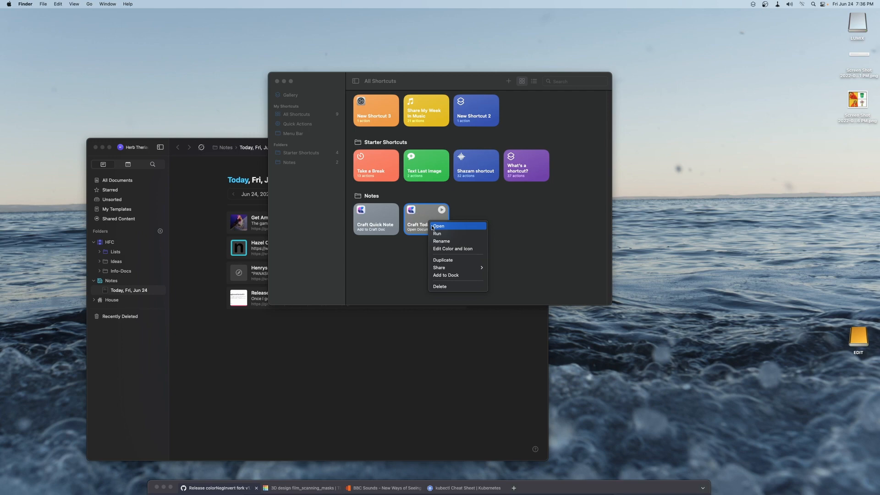
left_click(439, 226)
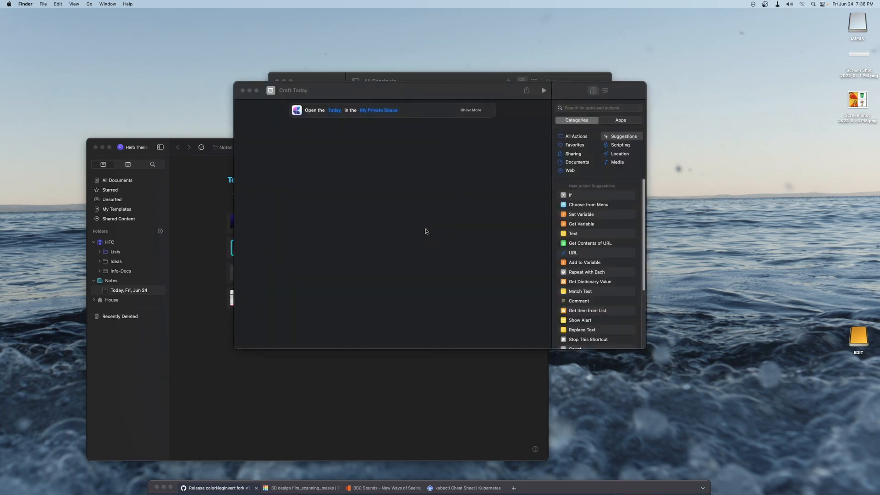
mouse_move(385, 116)
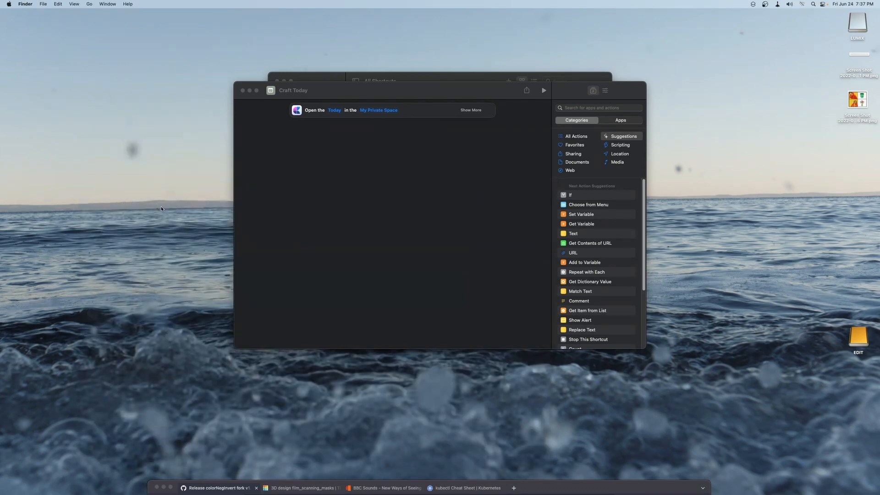
mouse_move(2, 299)
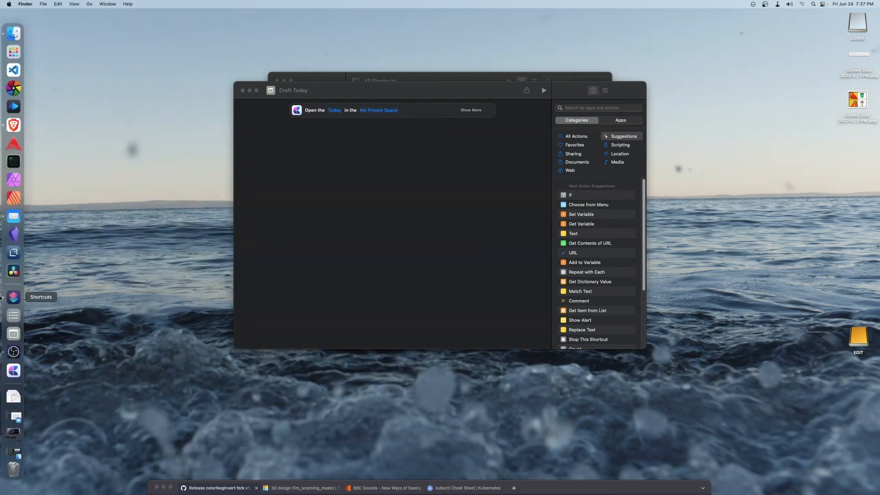
mouse_move(13, 334)
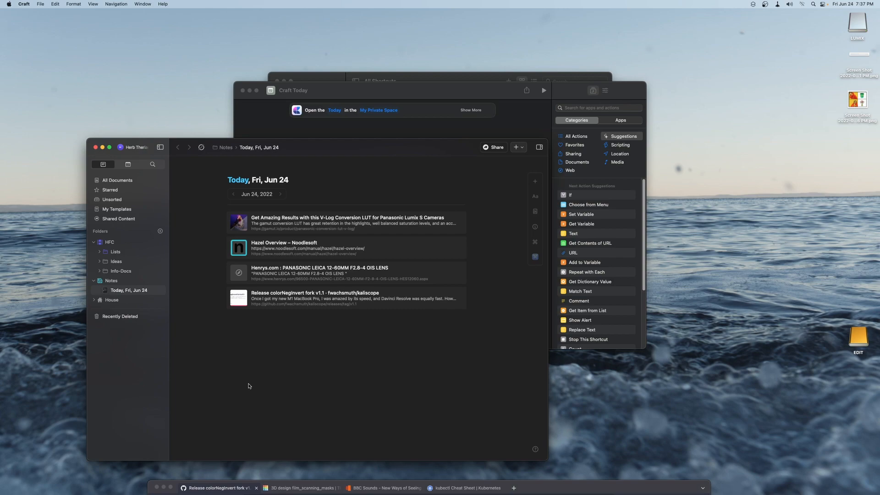
Select and copy the five kubectl config context command lines from the cheat sheet.
left_click(462, 488)
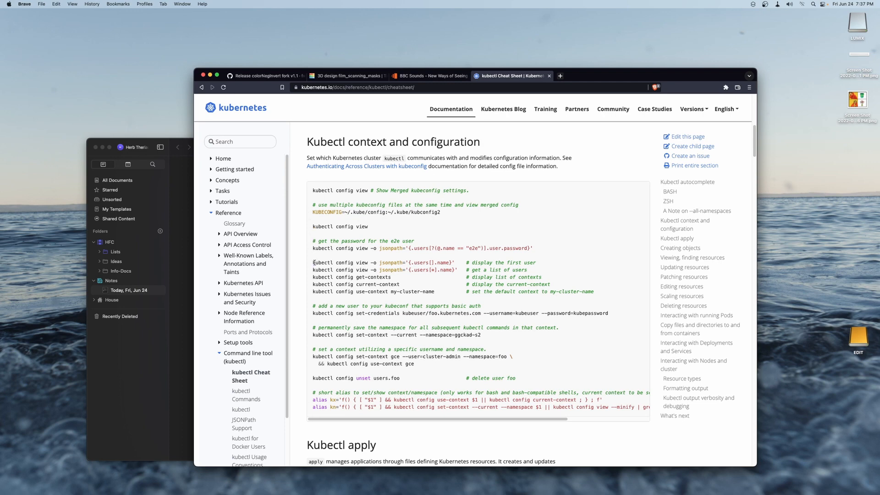
triple_click(411, 262)
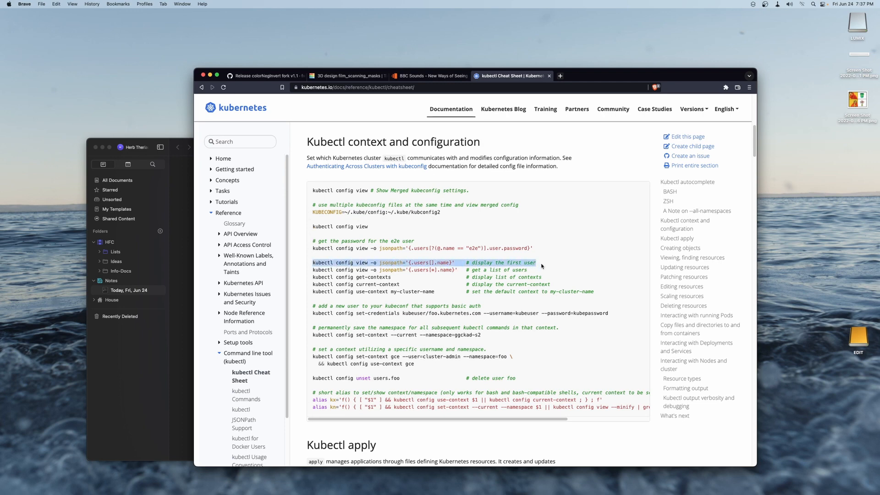
left_click_drag(542, 266, 593, 296)
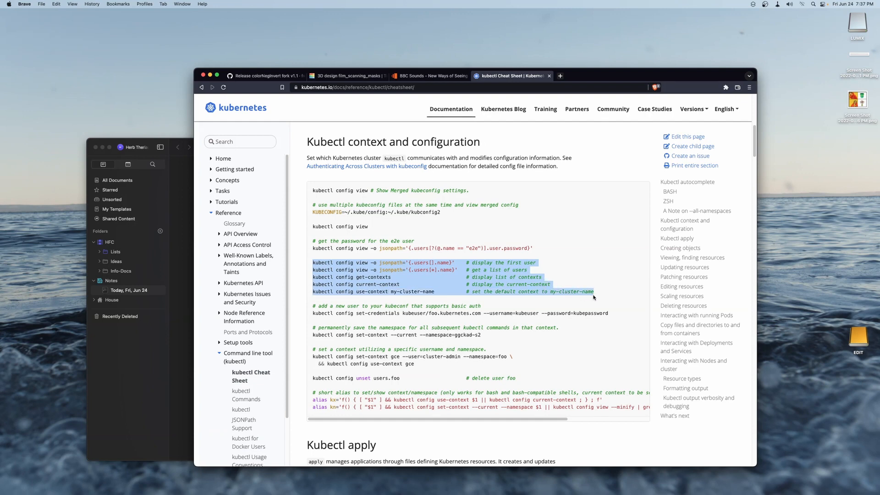
right_click(581, 292)
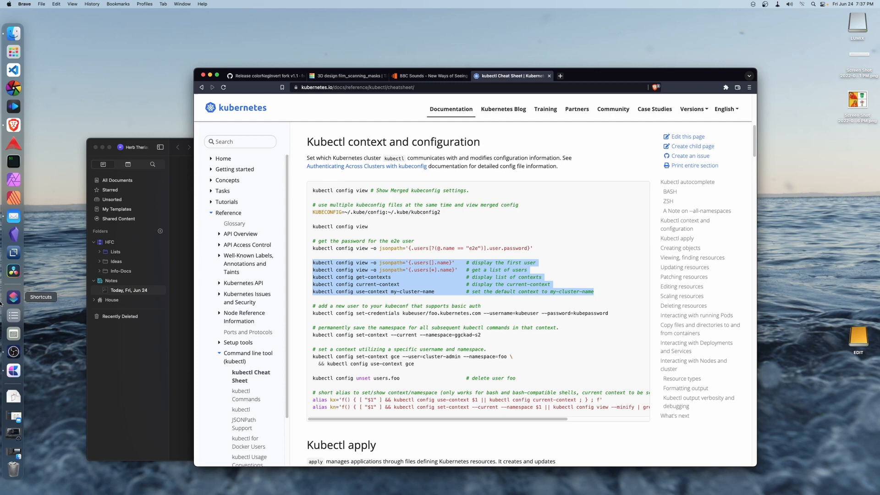
mouse_move(13, 315)
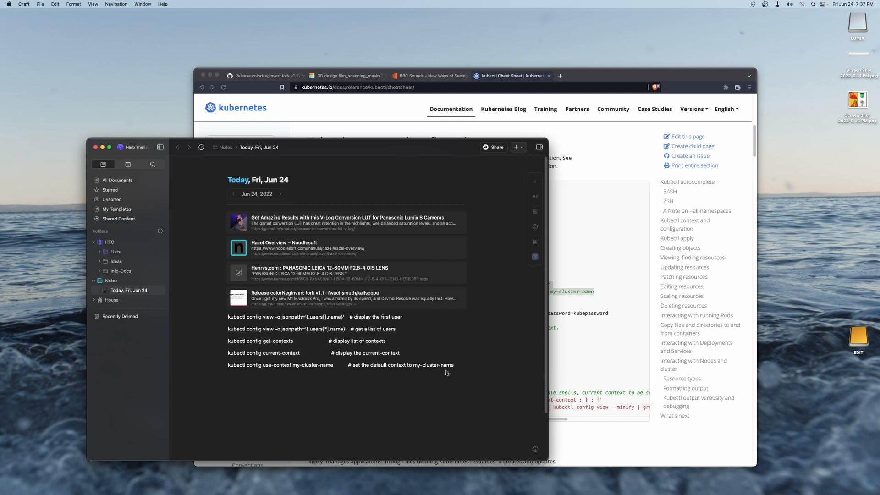
mouse_move(216, 384)
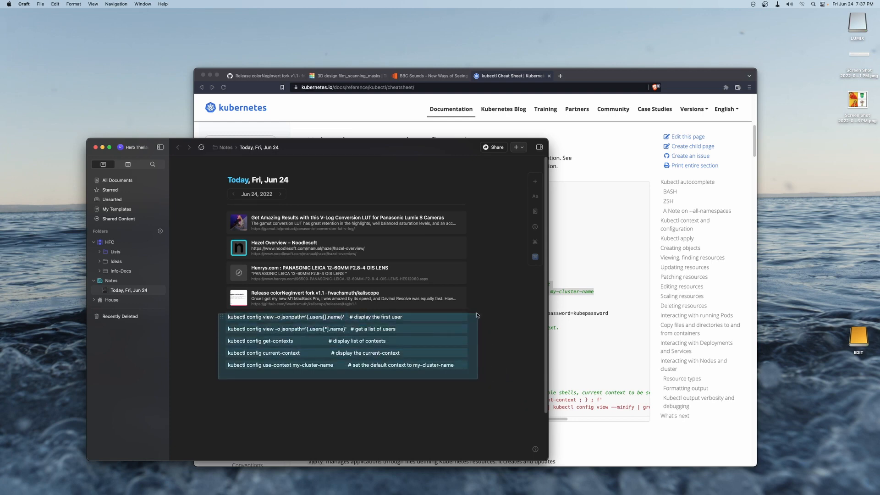
Apply the Style > Decorations > Block shading to the pasted kubectl commands.
right_click(429, 321)
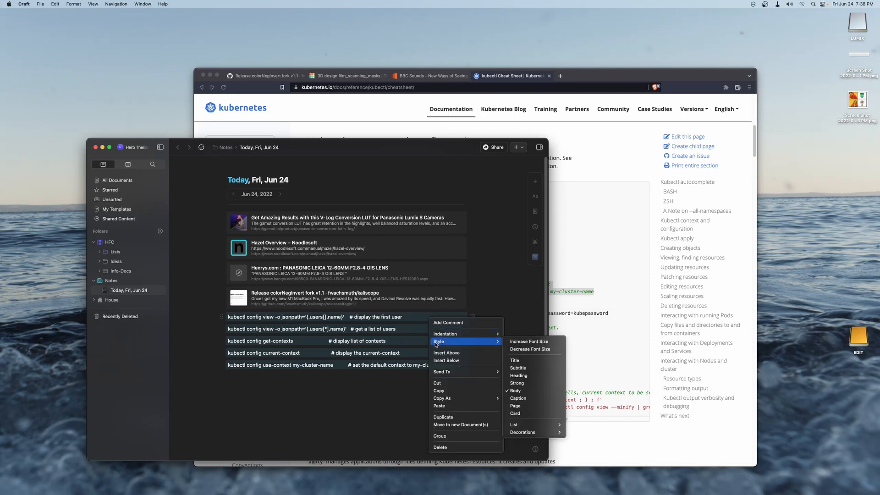
mouse_move(533, 383)
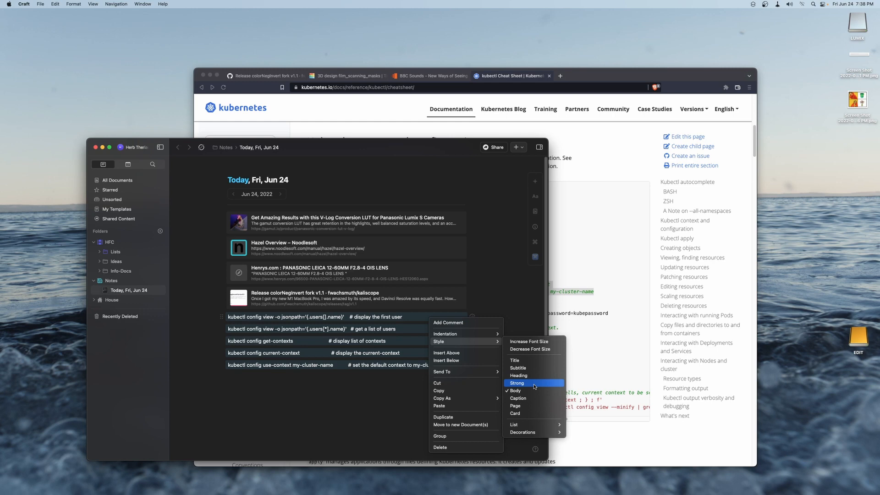
mouse_move(532, 433)
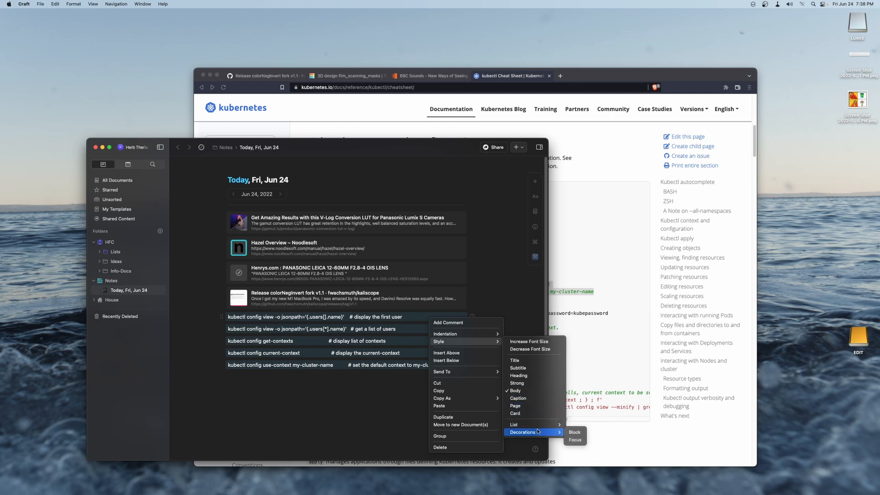
mouse_move(574, 432)
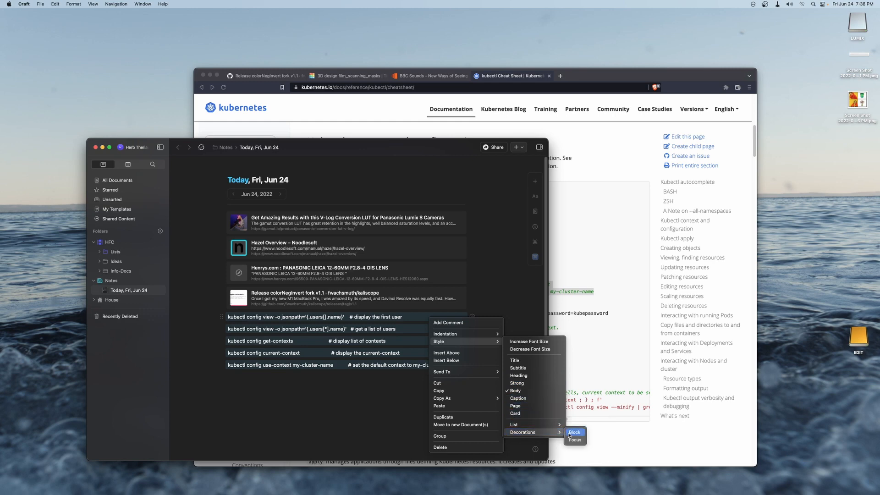
left_click(437, 412)
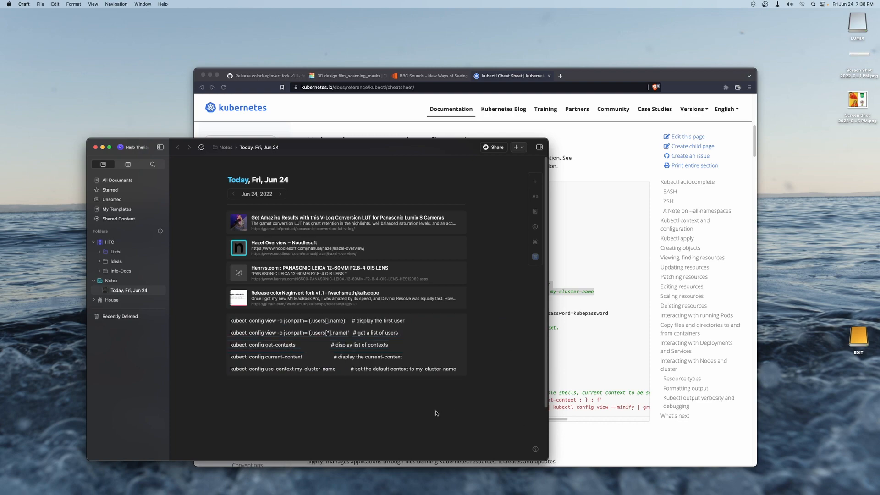
mouse_move(435, 413)
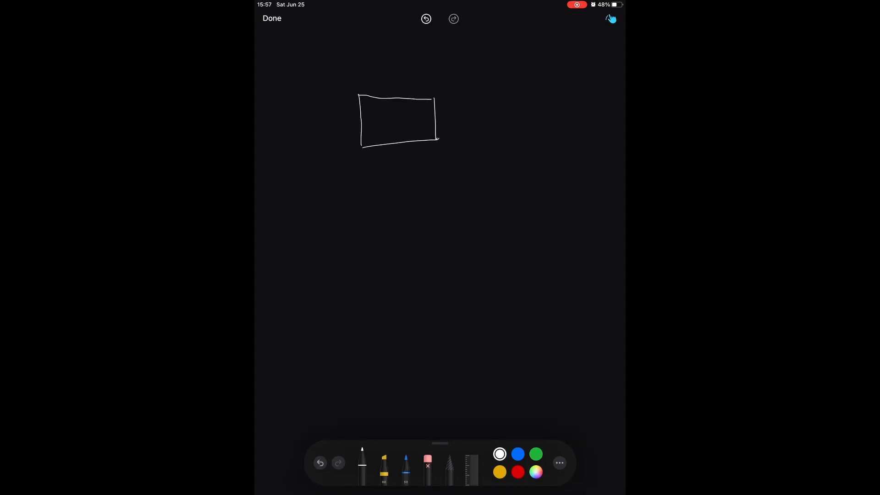
Sketch a rectangle labelled 3′ and 2′ with a small rectangle on its left edge.
left_click_drag(393, 73, 471, 112)
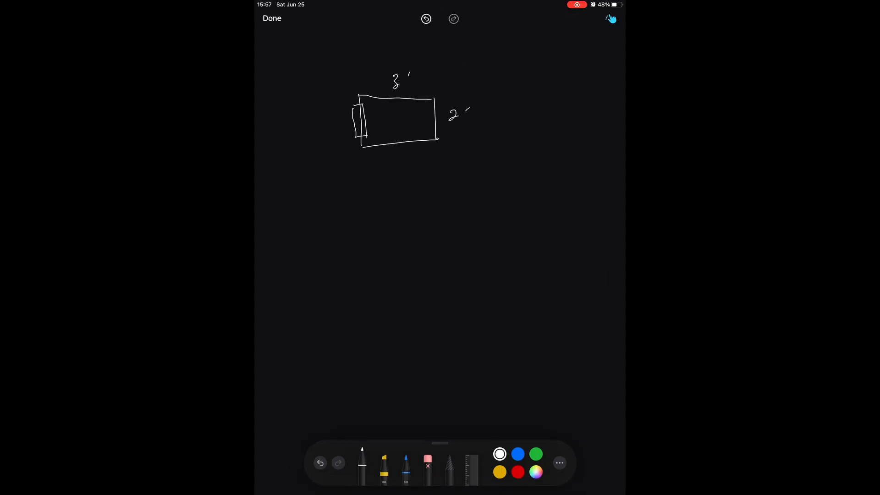